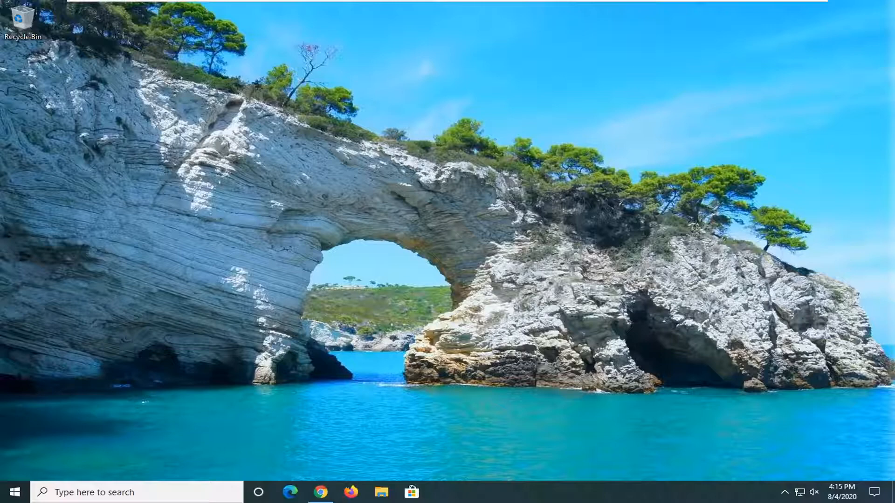
- Open the Windows Start menu from the taskbar
{"action": "left_click", "coordinate": [8, 492]}
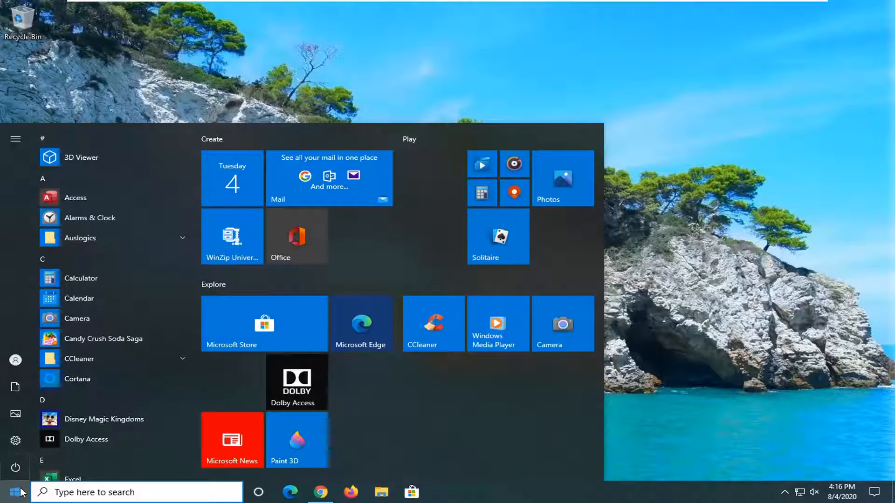
- Search the Start menu for %appdata%
{"action": "type", "text": "%app"}
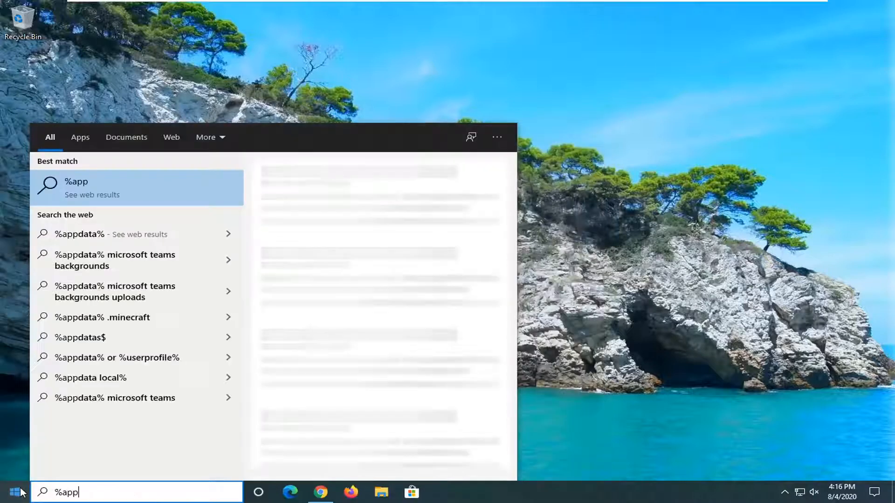
{"action": "type", "text": "data%"}
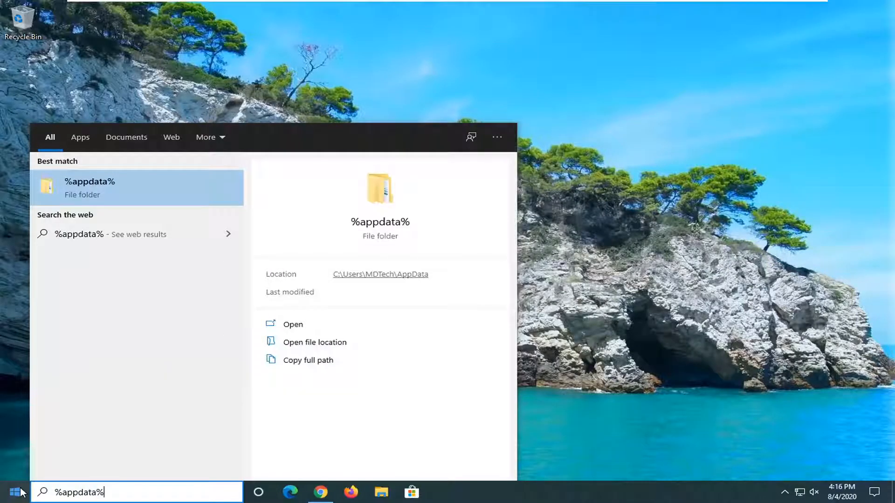
{"action": "mouse_move", "coordinate": [102, 203]}
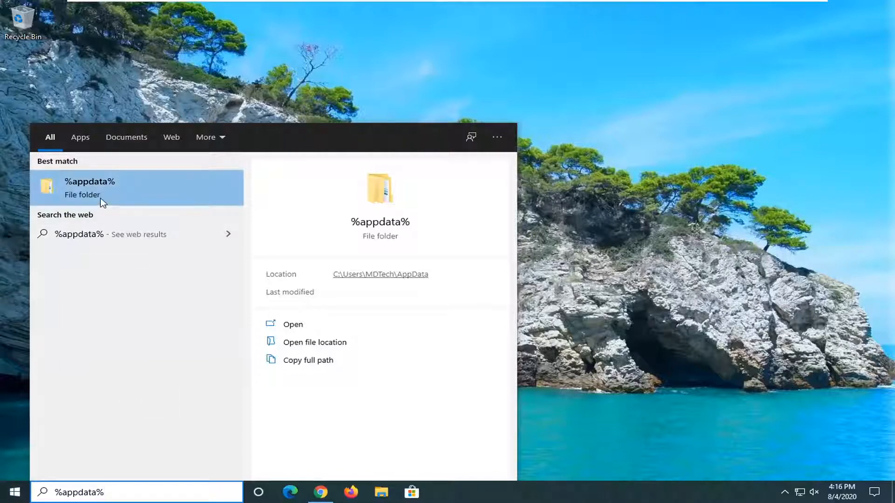
{"action": "mouse_move", "coordinate": [142, 192]}
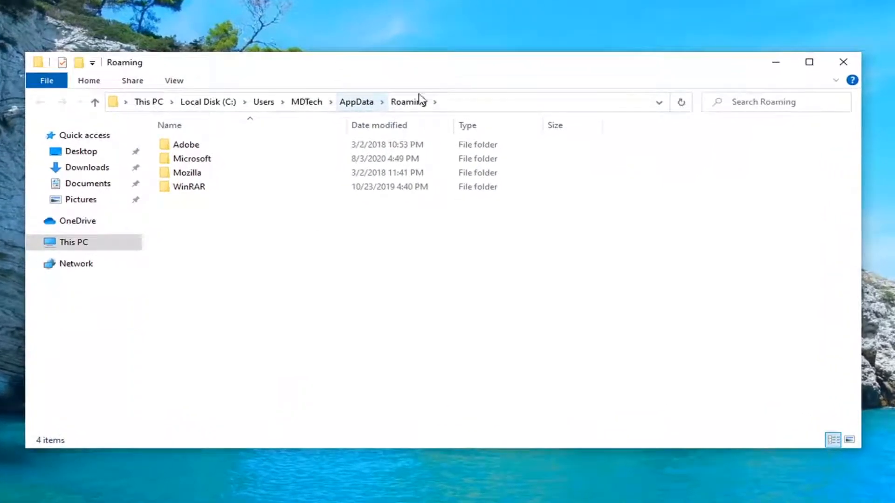
{"action": "mouse_move", "coordinate": [357, 108]}
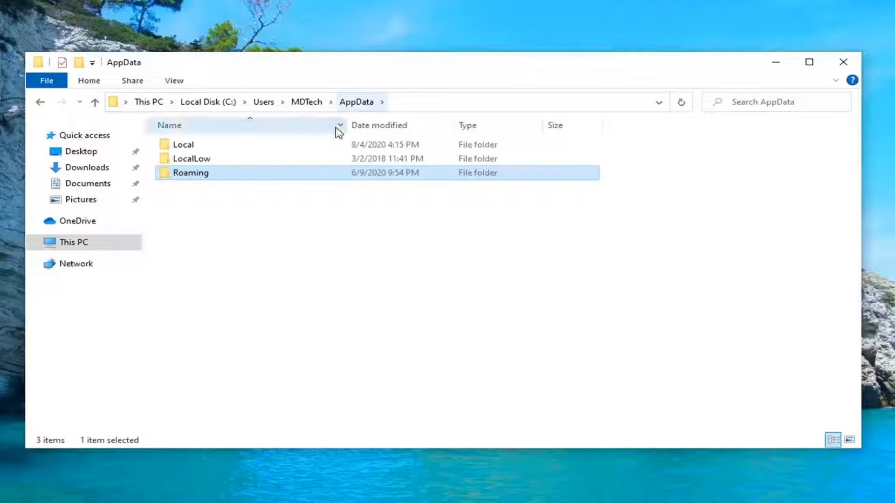
- Open the Local folder inside AppData
{"action": "double_click", "coordinate": [183, 144]}
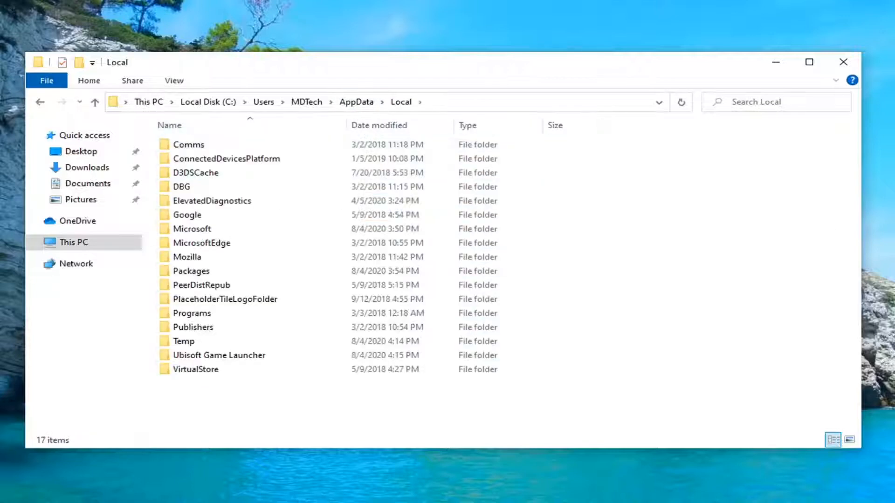
{"action": "mouse_move", "coordinate": [228, 377]}
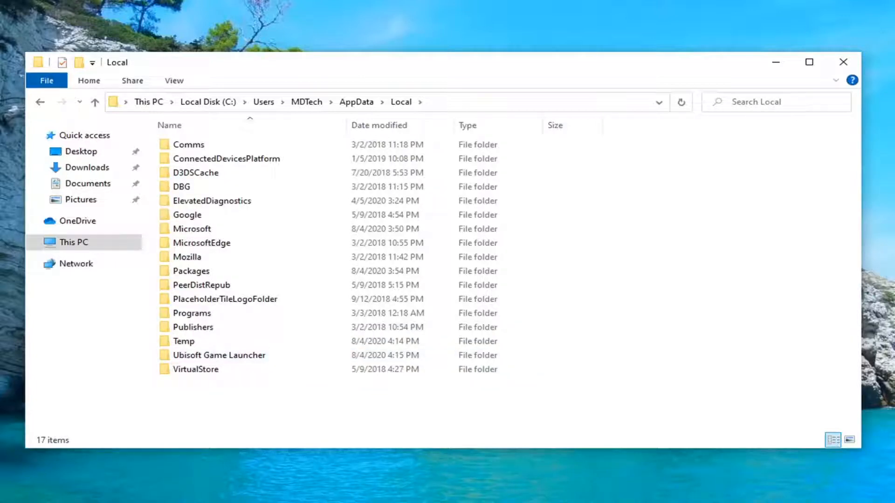
{"action": "mouse_move", "coordinate": [345, 341]}
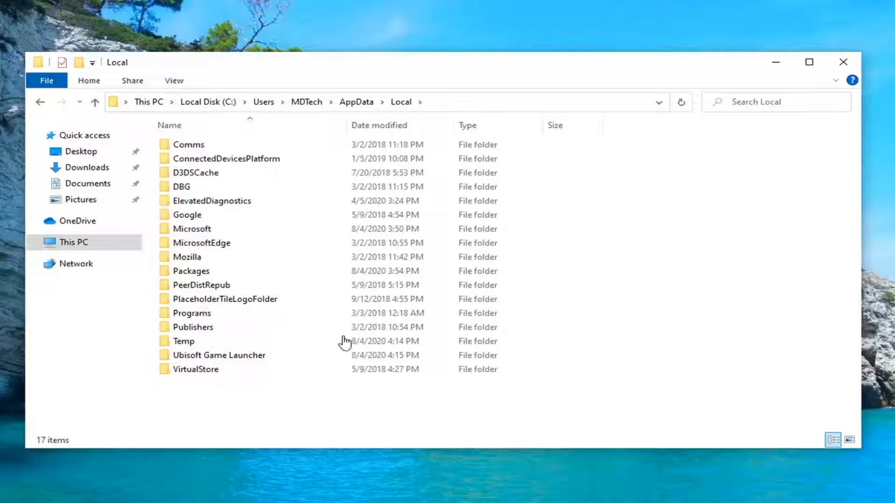
- Delete the Ubisoft Game Launcher folder from Local and close File Explorer
{"action": "right_click", "coordinate": [218, 355]}
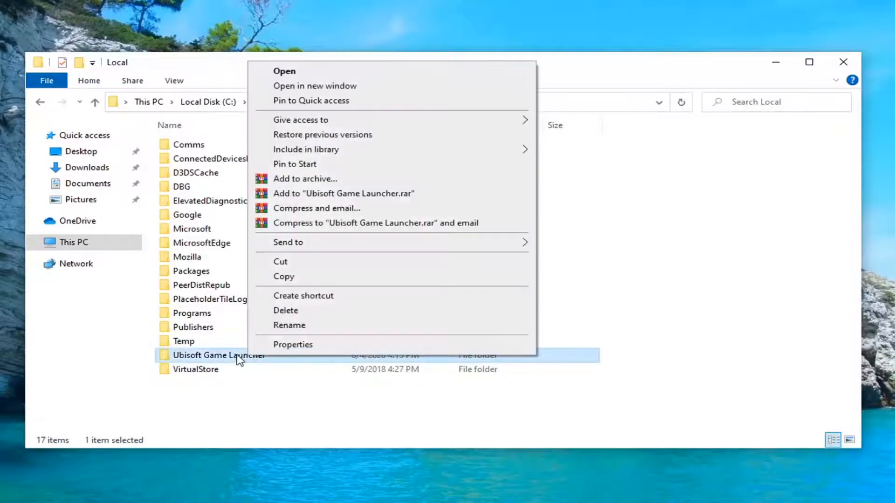
{"action": "left_click", "coordinate": [285, 311]}
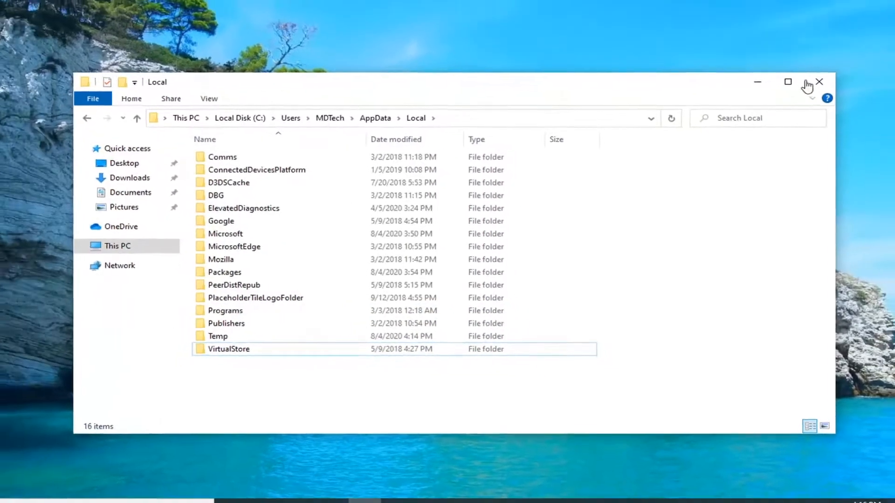
{"action": "left_click", "coordinate": [818, 82]}
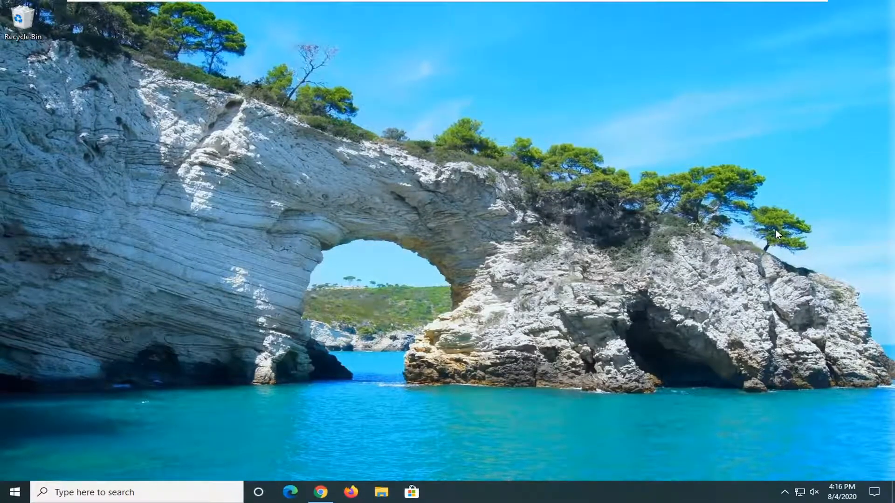